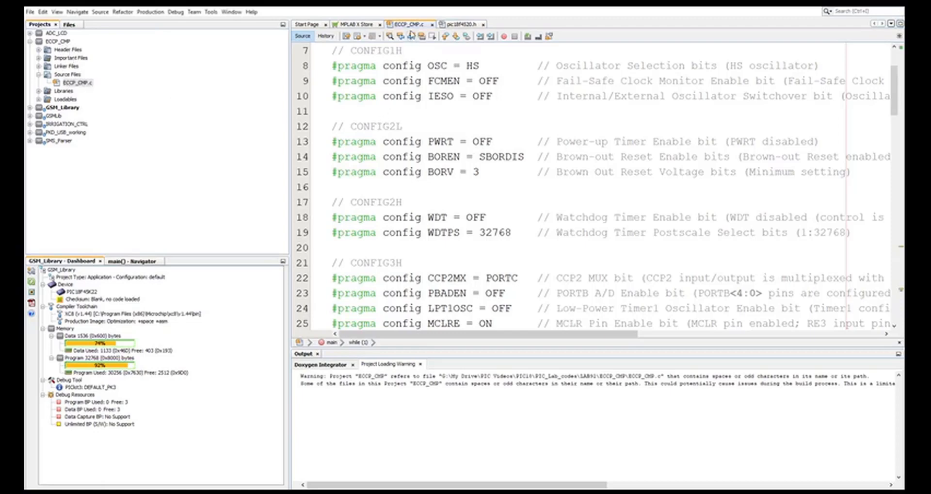
- Scroll ECCP_CMP.c past the #pragma config lines down to void main(void)
scroll(down, 3)
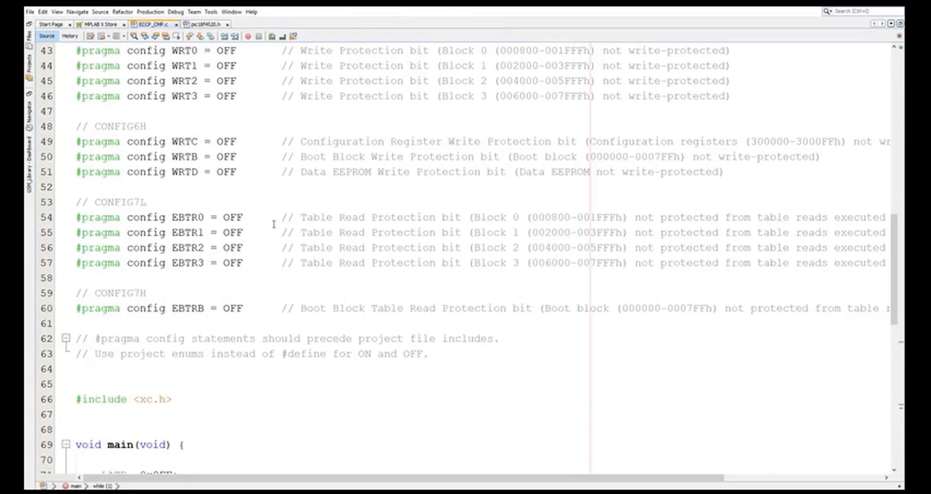
scroll(down, 3)
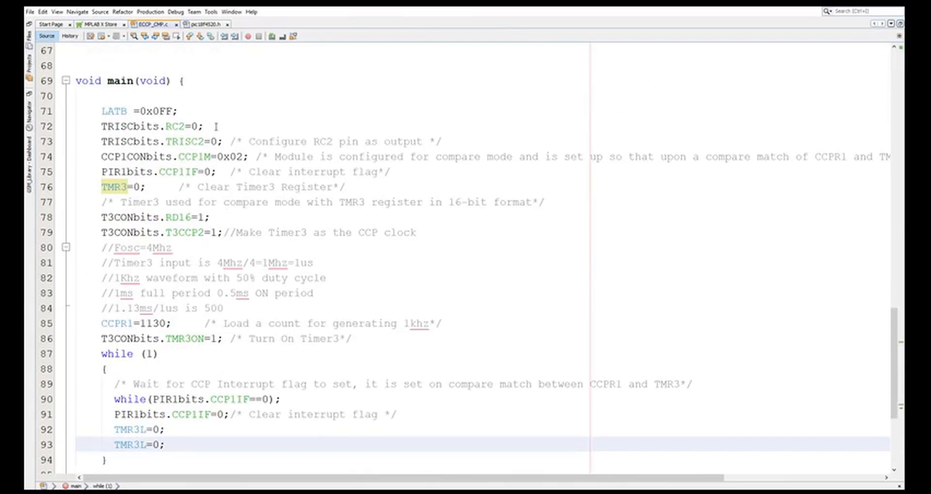
- Append the comment //CCP1 pin after TRISCbits.RC2=0; on line 72
text(//)
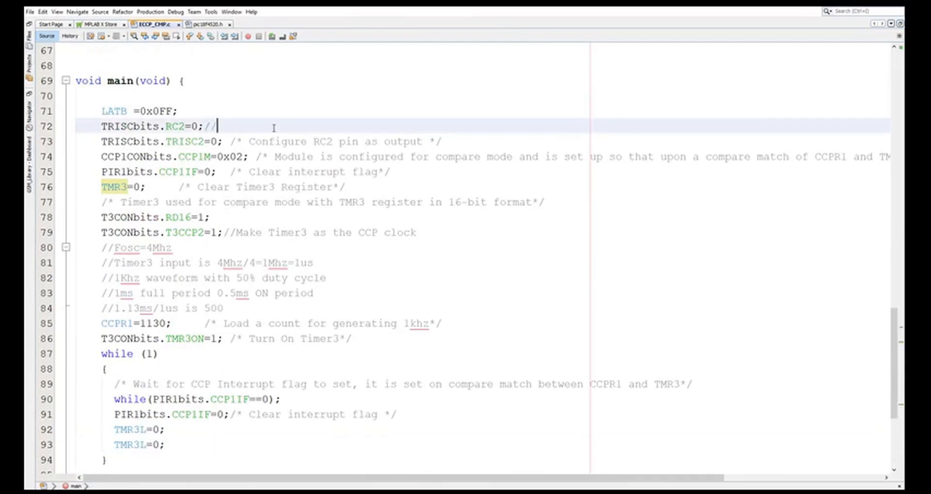
text(CCP1 pin)
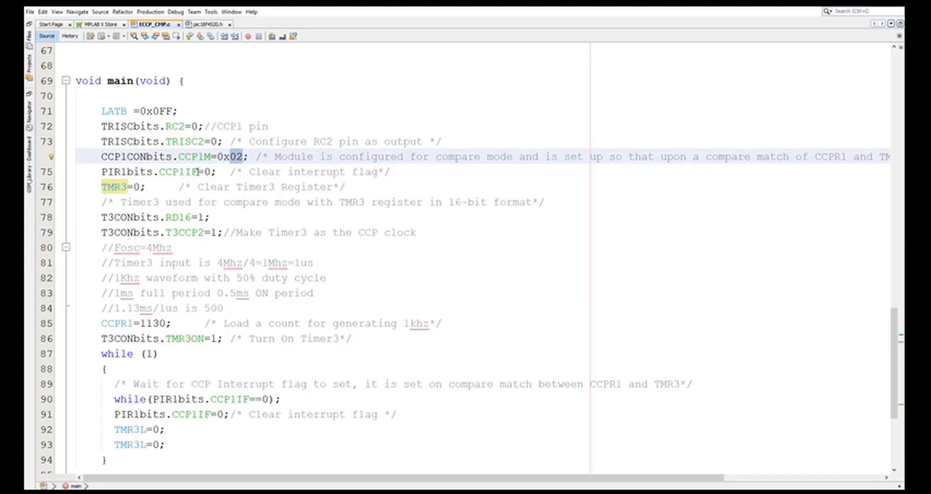
- Clear TMR3L on line 76 and add a second TMR3L=0; line below it
click(219, 172)
text(L)
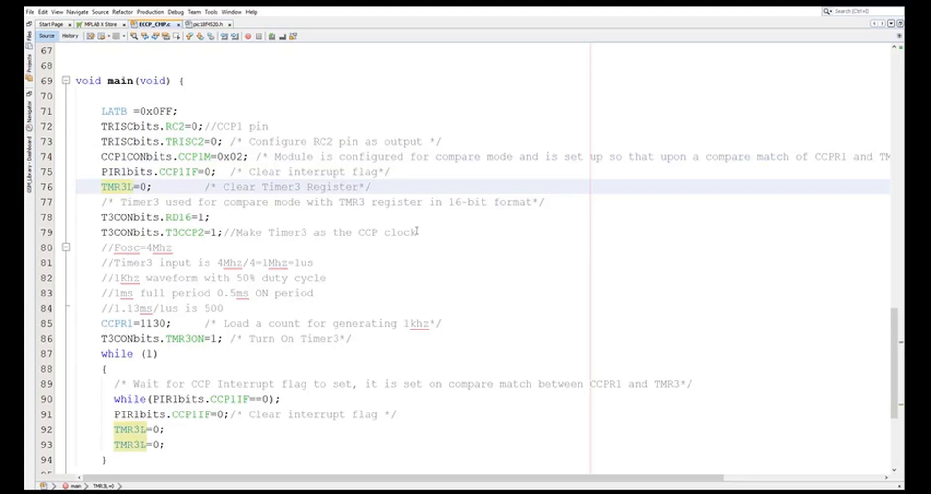
key(enter)
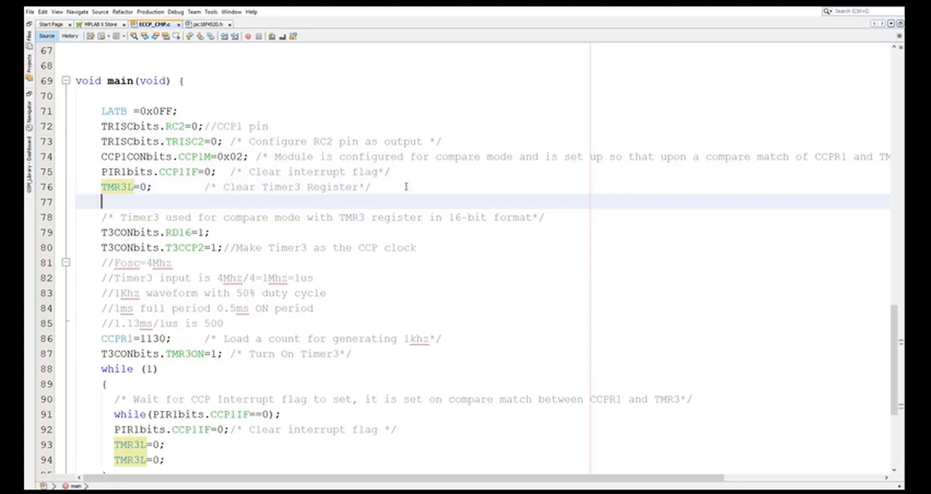
click(141, 187)
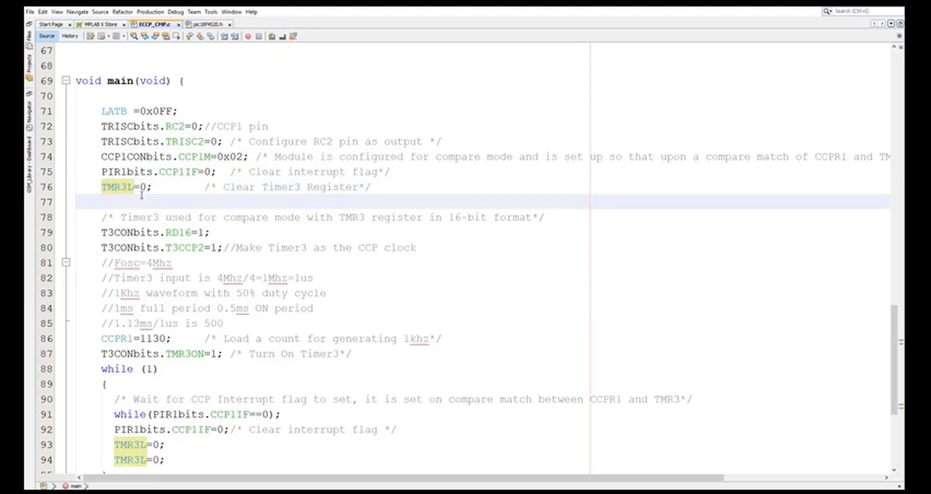
text(TMR3L=0;)
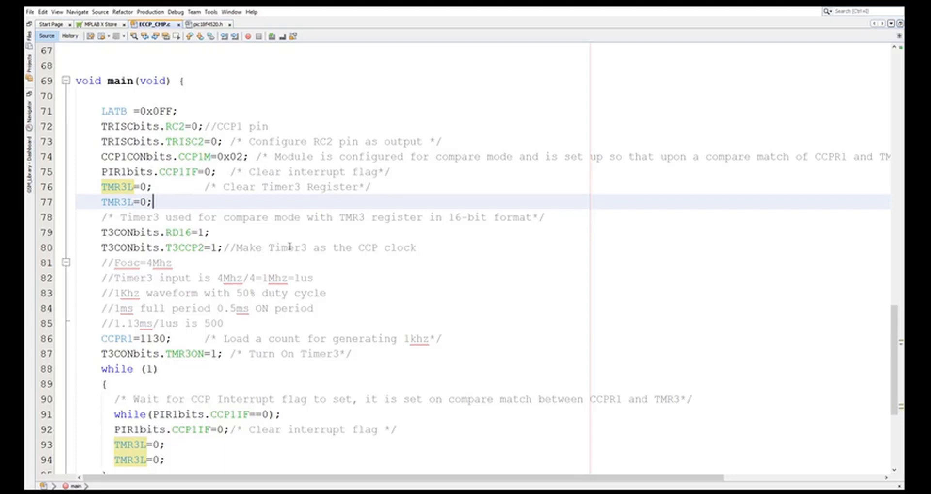
- Change the T3CCP2 comment from 'CCP clock' to 'CCP1 clock'
click(377, 248)
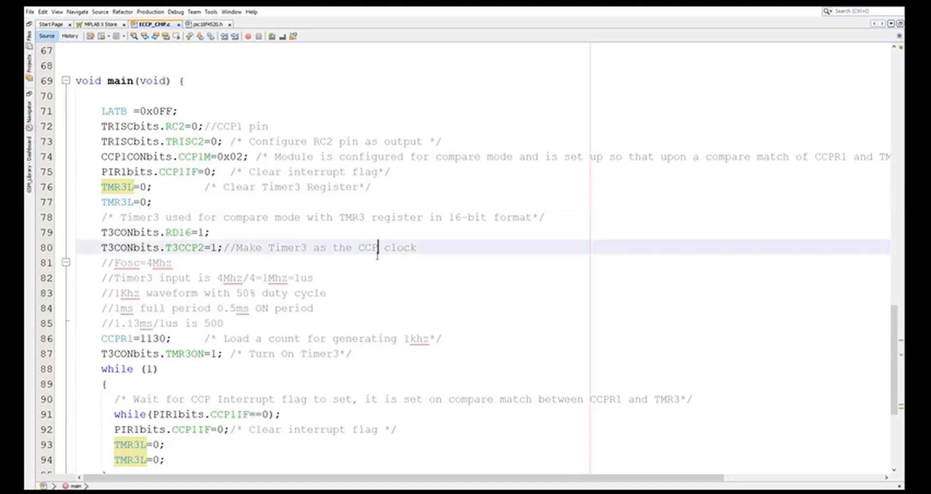
text(1)
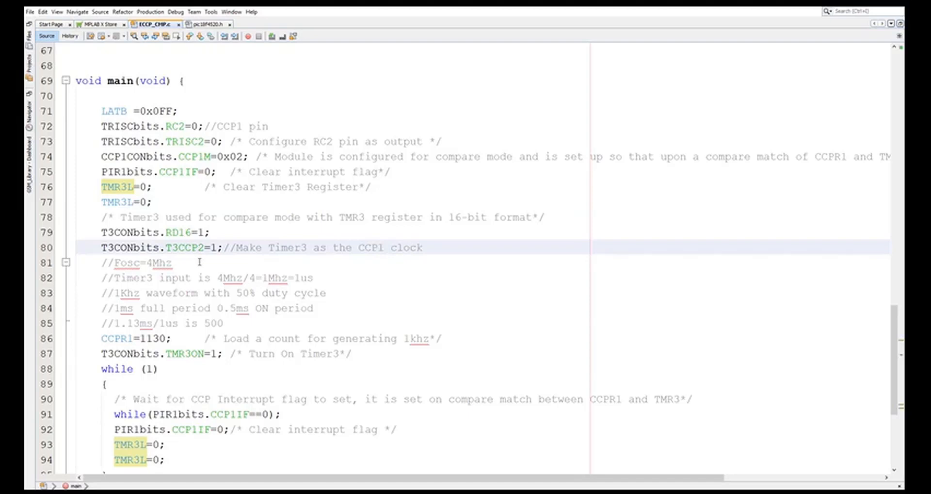
click(384, 247)
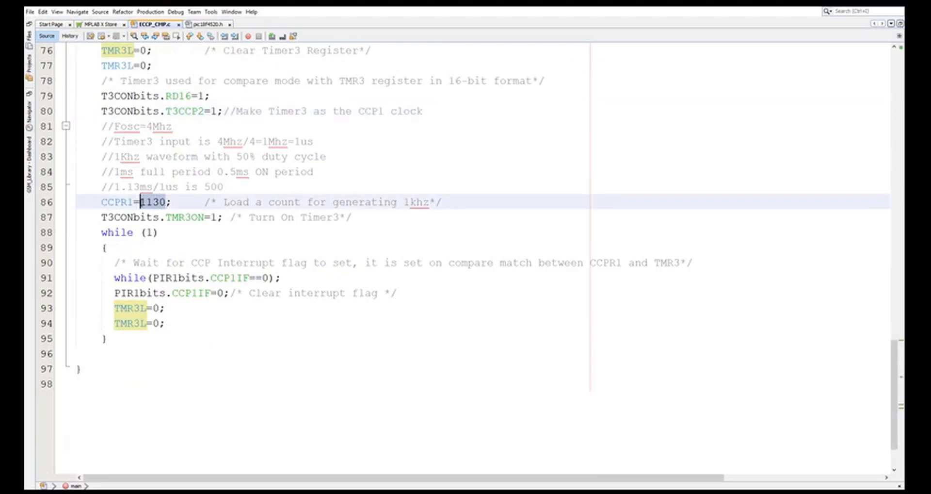
- Load 500 on line 86, comment '1ms/1us/2 is 500', and rename CCPR1 to CCPR1H
text(500)
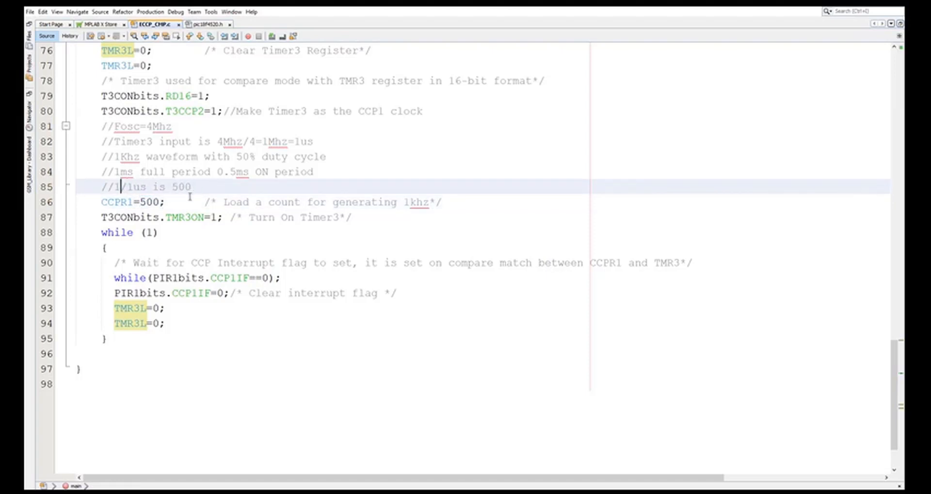
text(ms)
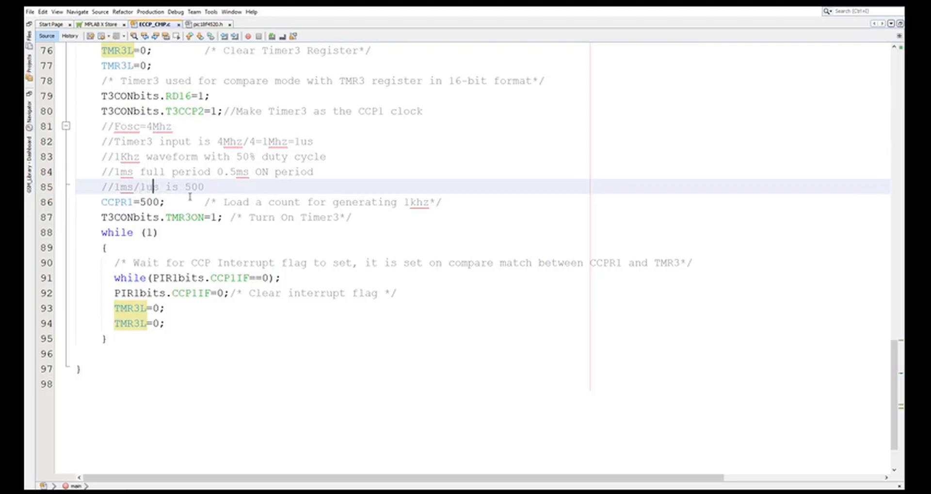
text(/2)
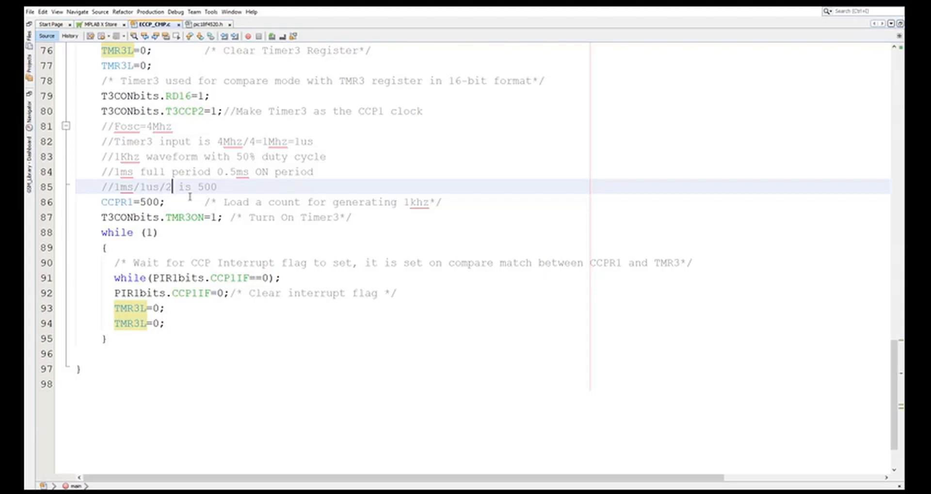
click(134, 201)
text(H)
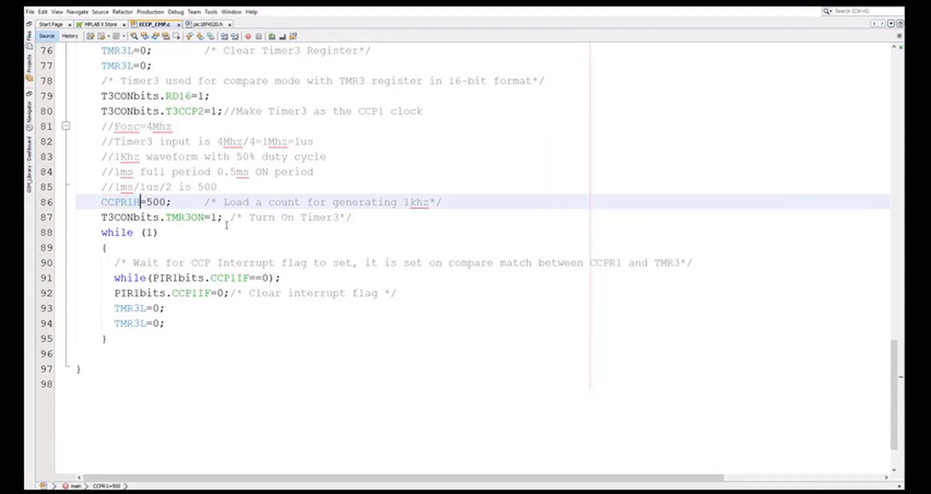
- Set CCPR1H to 0x01 and add CCPR1L=0xF4; on line 87
text(0x01)
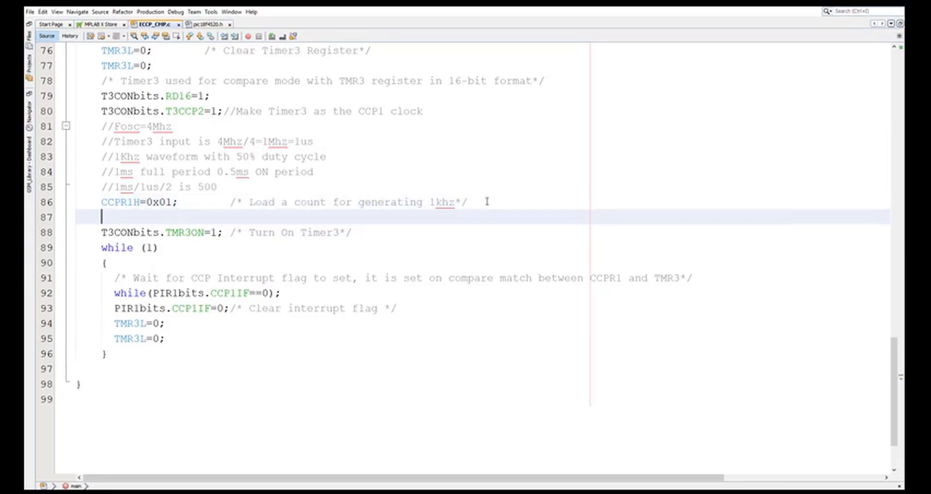
text(CCP)
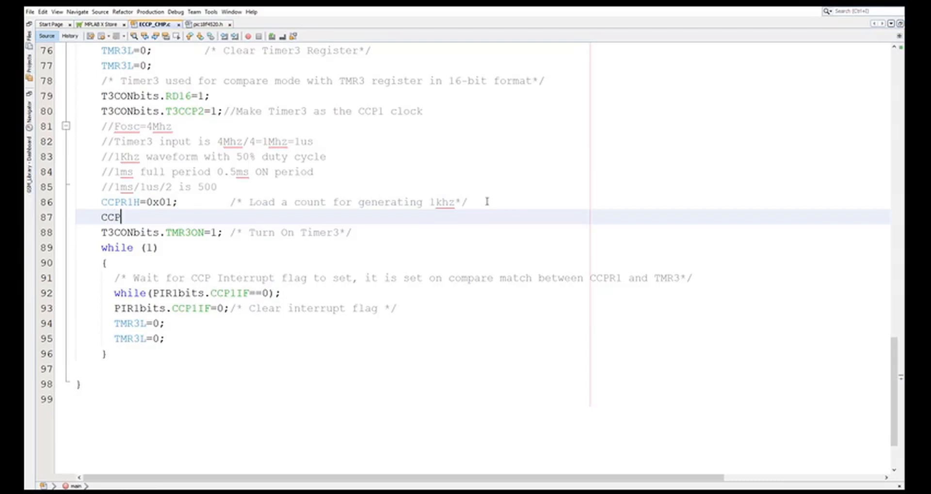
text(R1)
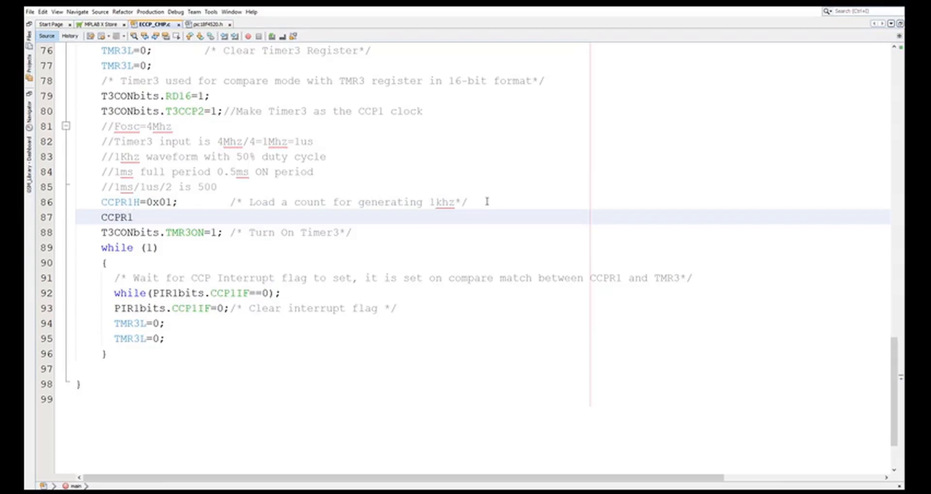
text(L=0)
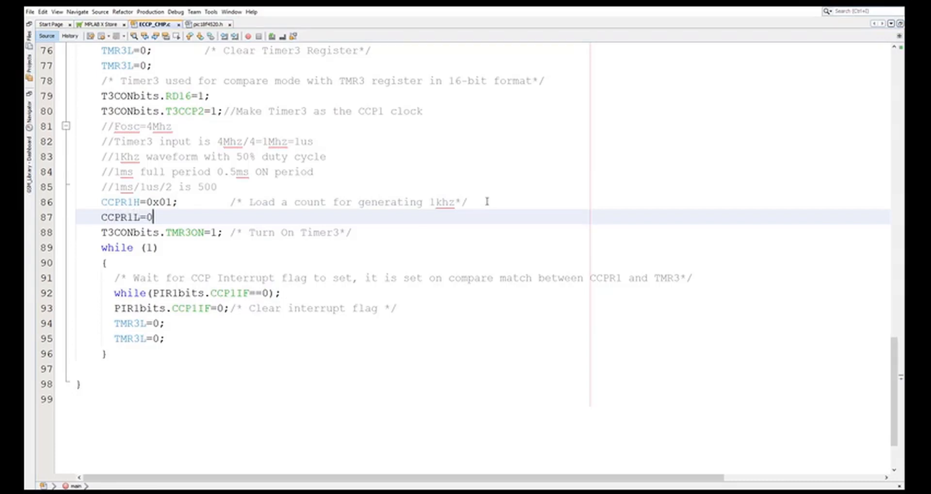
text(xF4)
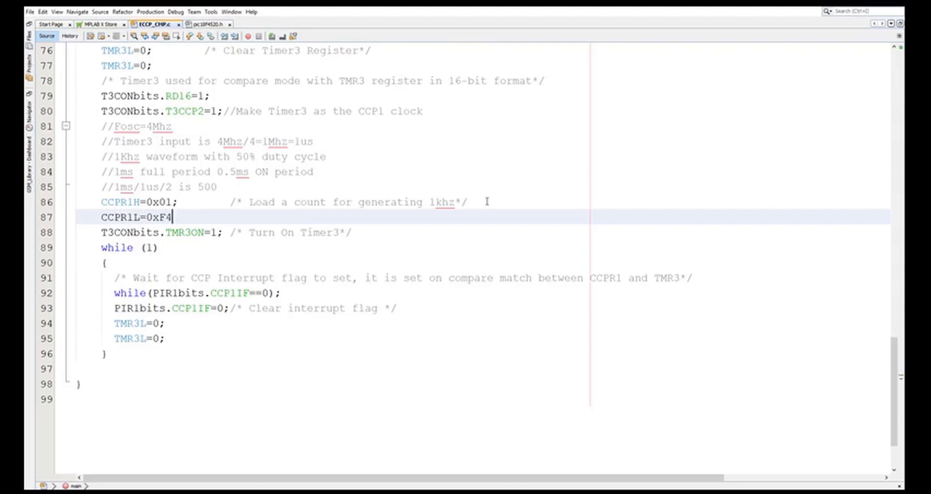
text(;)
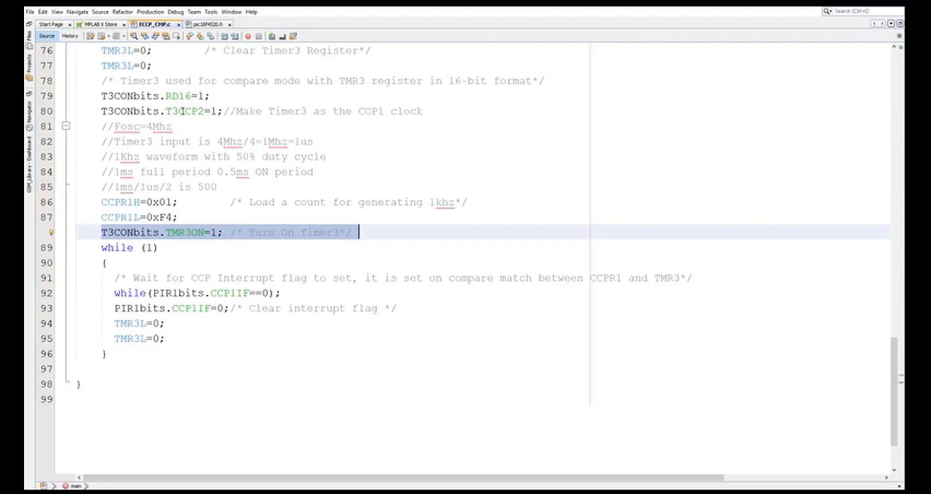
mouse_move(259, 215)
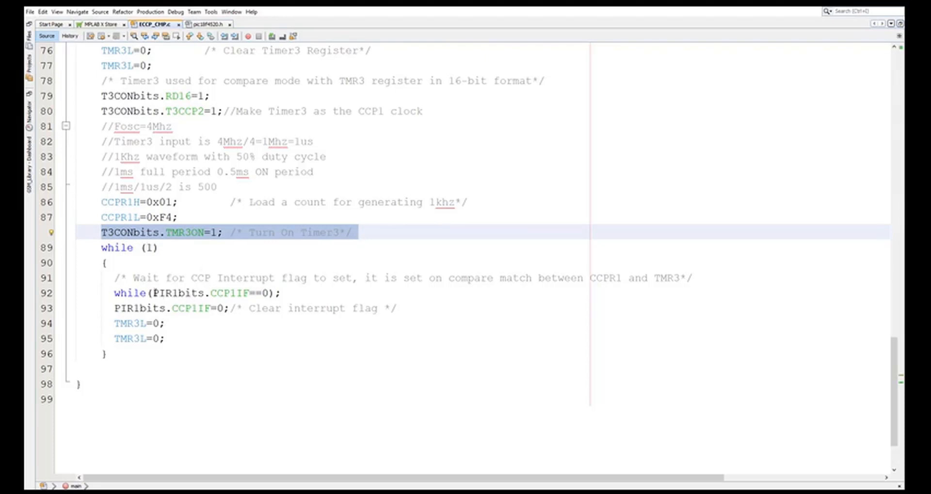
double_click(225, 293)
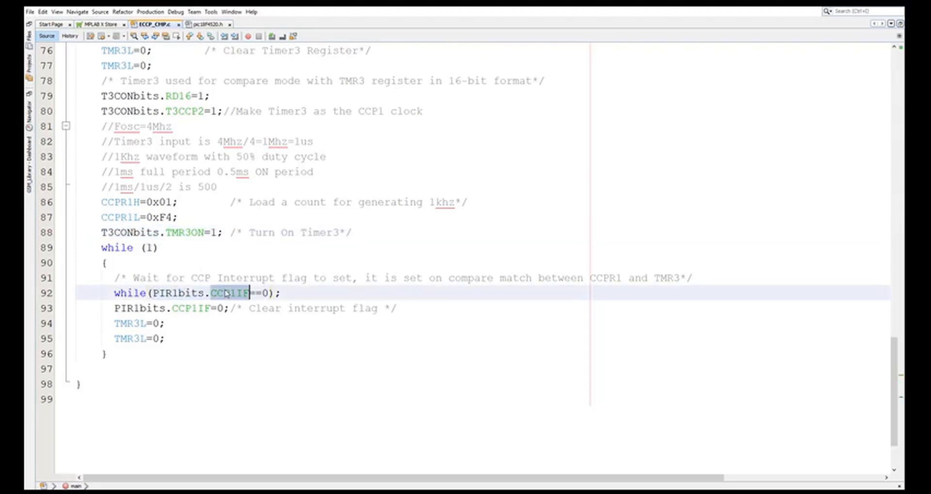